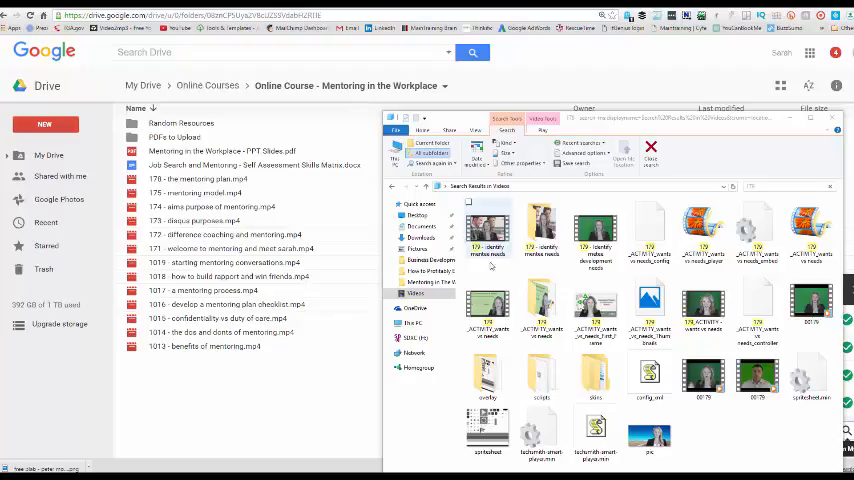
# Go to the Video Library and open the Upload Videos source picker
pyautogui.click(487, 225)
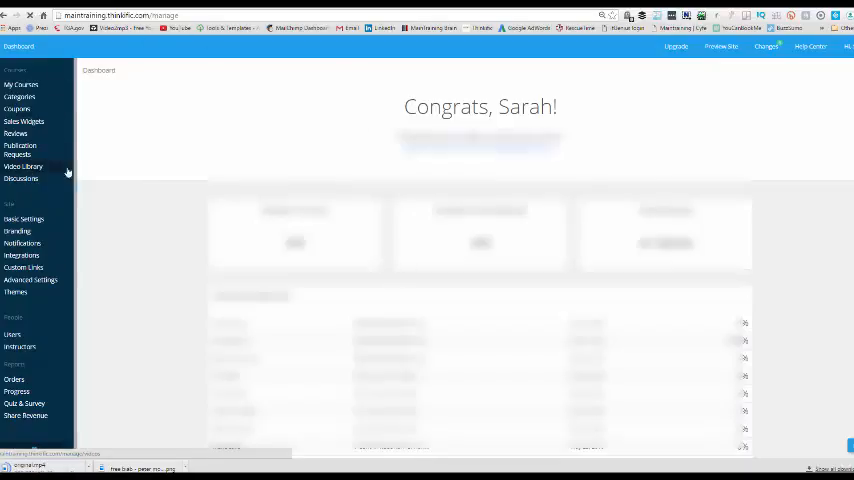
pyautogui.click(23, 166)
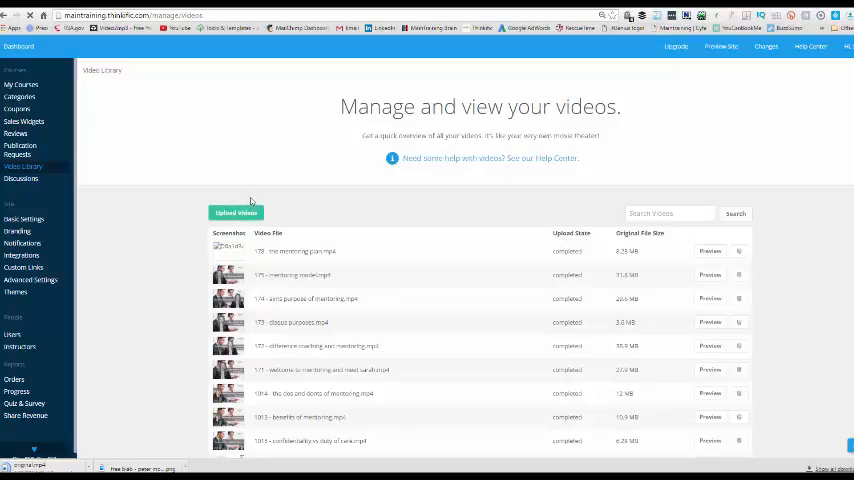
pyautogui.click(235, 212)
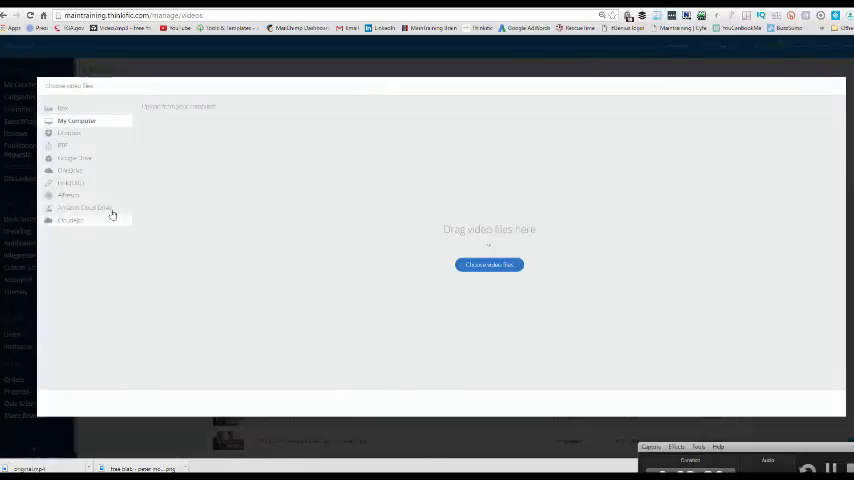
# Upload 180 - skills matrix.mp4 and 179 - identify mentee needs.mp4 from Google Drive
pyautogui.click(75, 158)
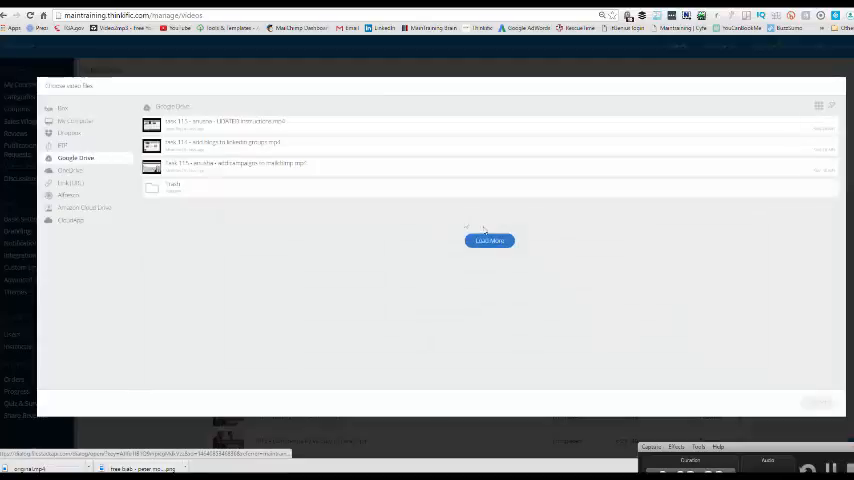
pyautogui.click(489, 240)
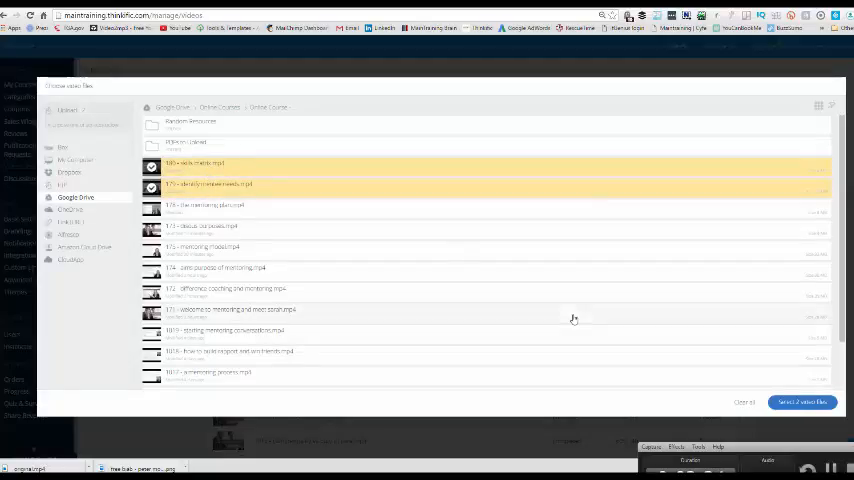
pyautogui.click(803, 401)
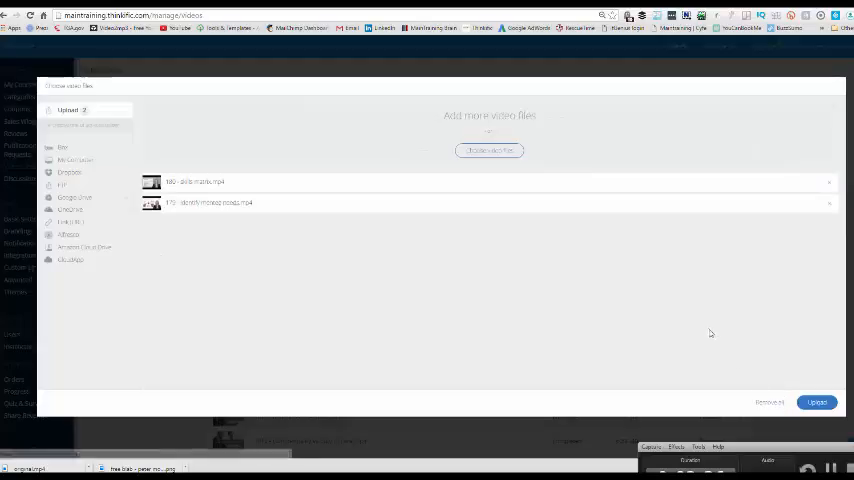
pyautogui.click(817, 402)
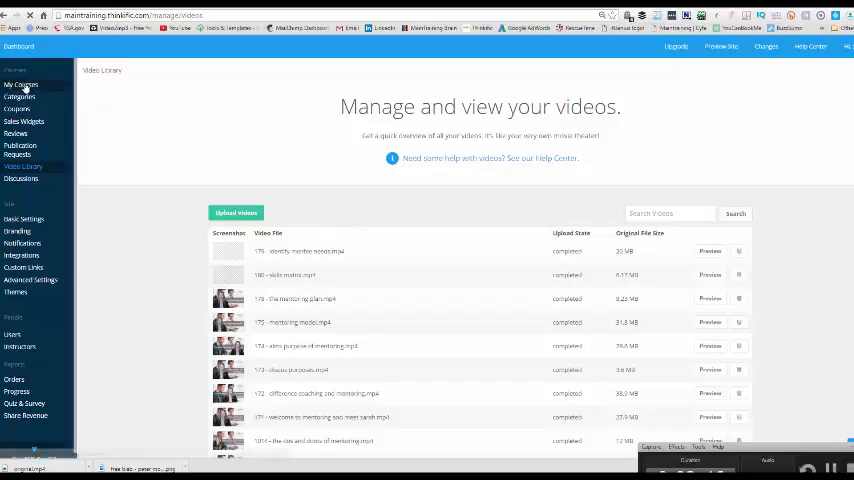
# Open My Courses and scroll to the Mentoring in the Workplace course to edit it
pyautogui.click(22, 84)
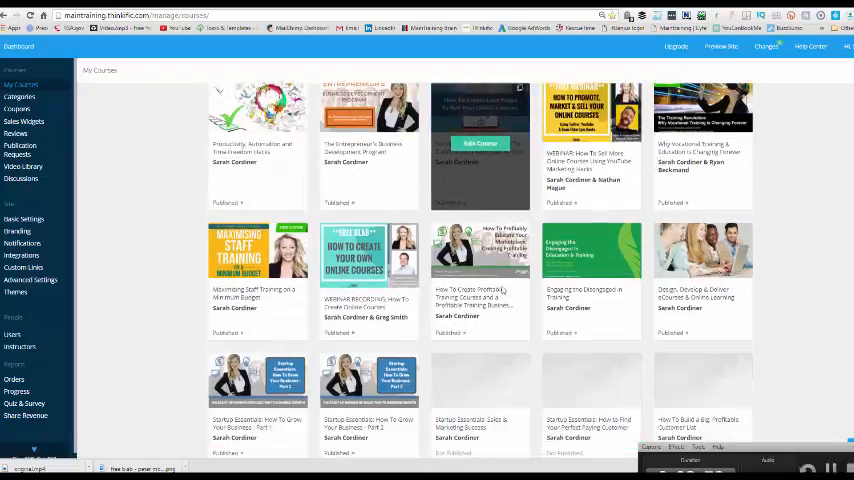
pyautogui.scroll(-3)
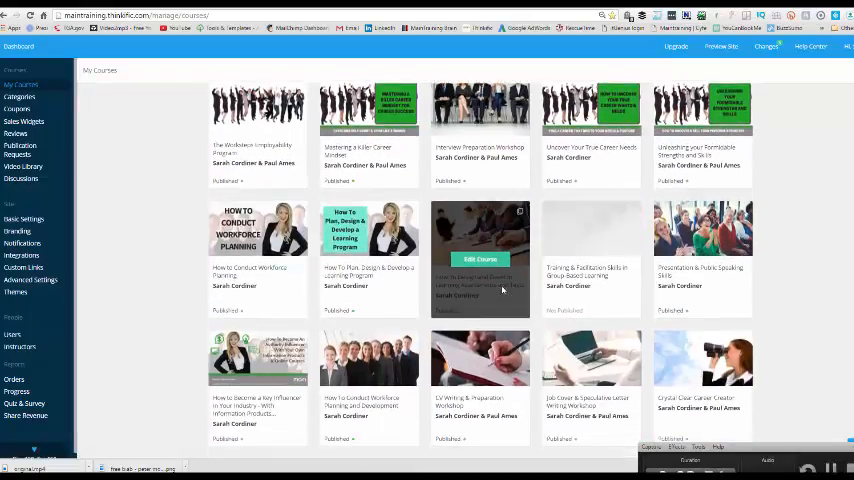
pyautogui.scroll(-3)
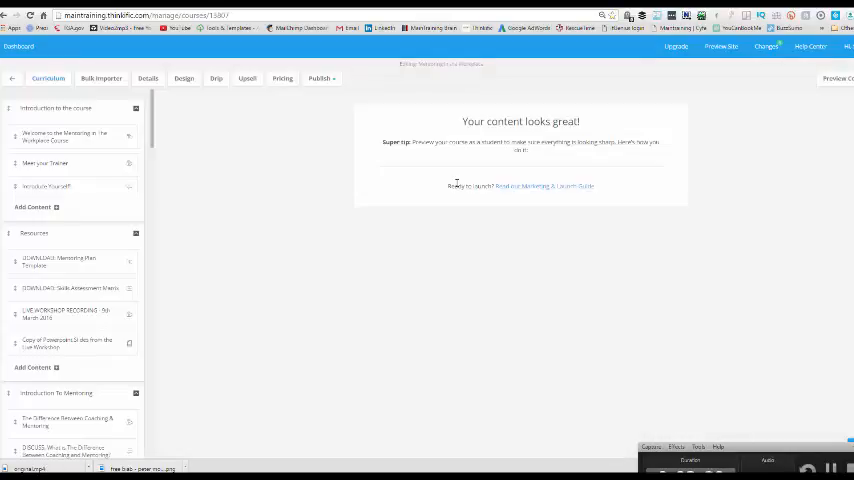
# Scroll the curriculum to the Mentoring Preparation: Develop a Mentoring Plan chapter
pyautogui.scroll(-3)
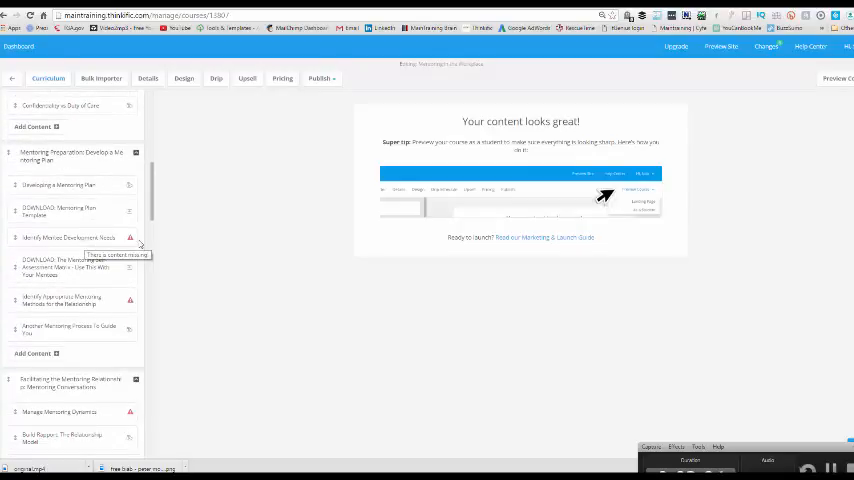
pyautogui.moveTo(141, 282)
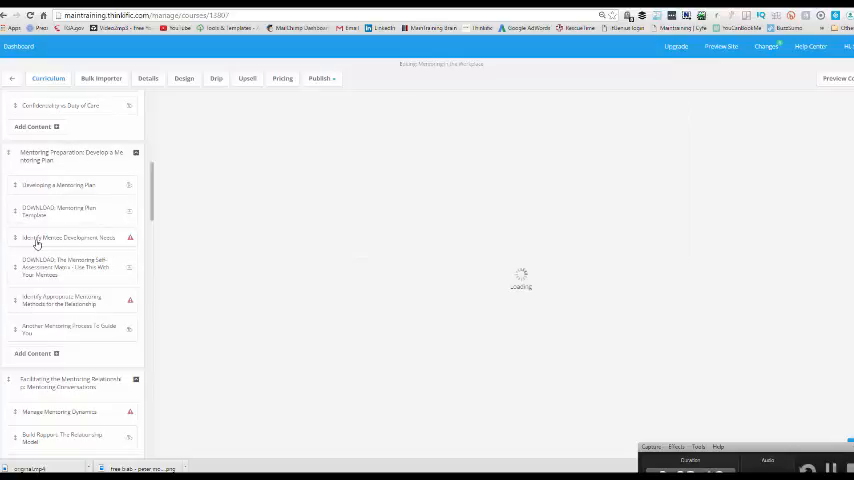
# Give Identify Mentee Development Needs the 179 - identify mentee needs.mp4 video with autoplay, and save
pyautogui.click(64, 240)
pyautogui.write('179')
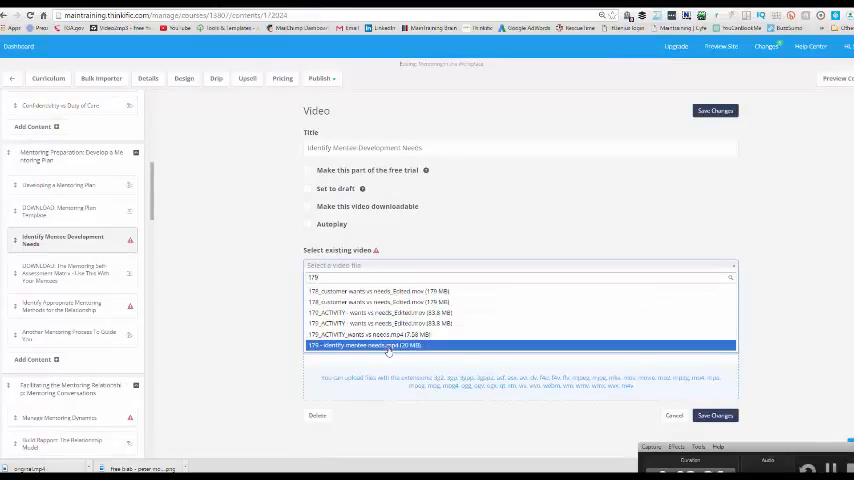
pyautogui.click(365, 345)
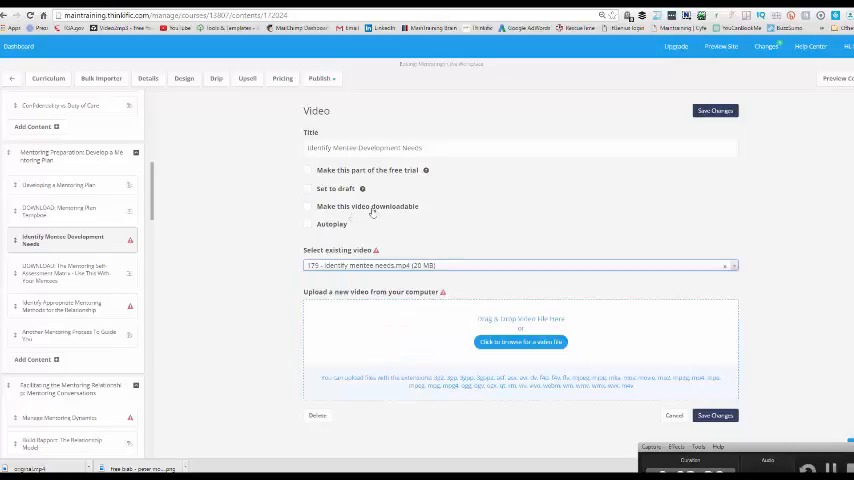
pyautogui.click(308, 224)
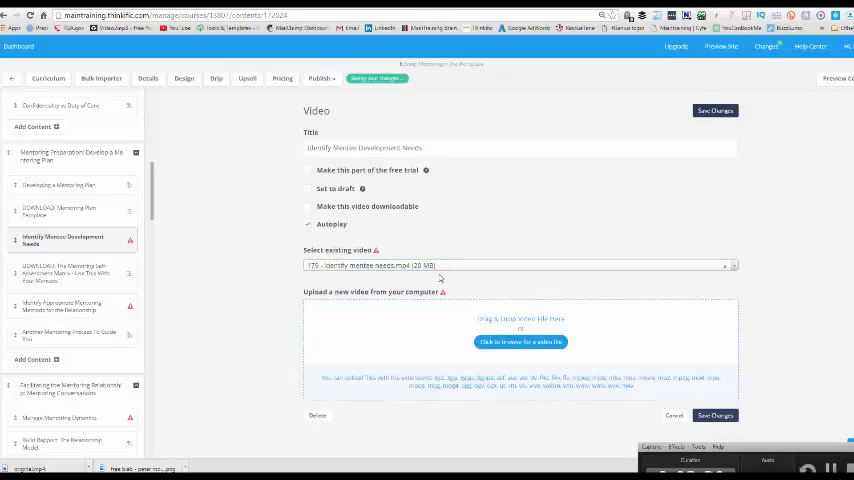
pyautogui.click(713, 110)
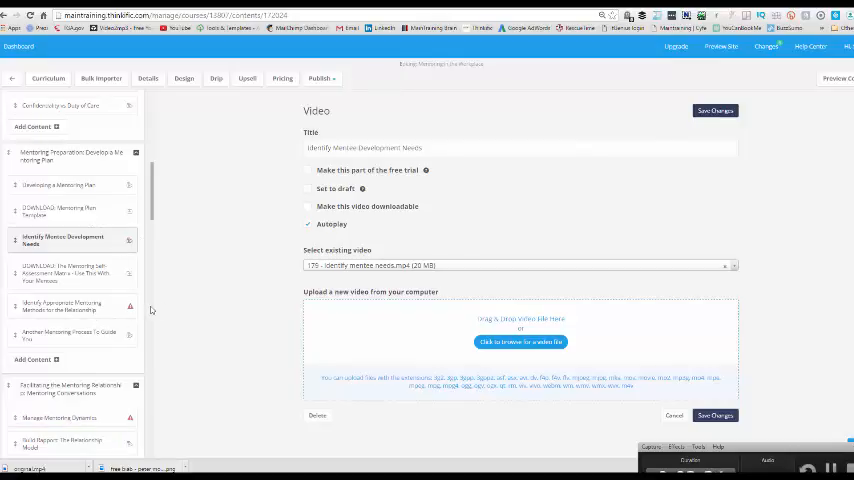
pyautogui.moveTo(150, 310)
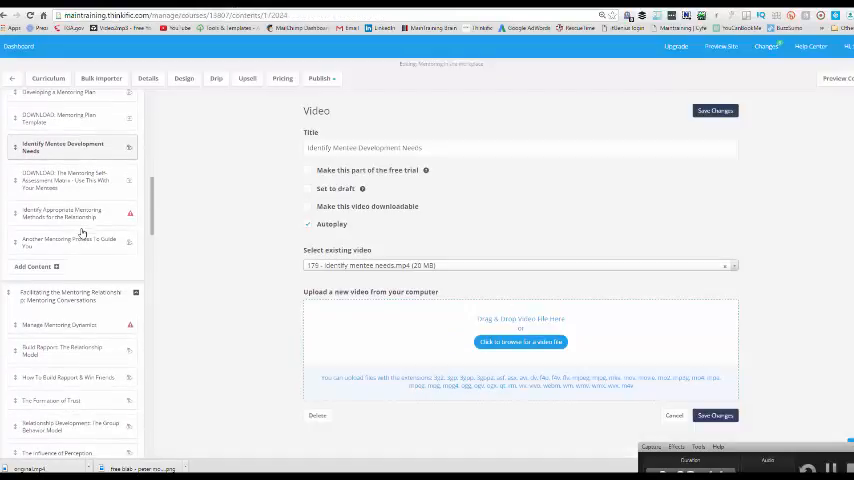
# Scroll back to the Mentoring Preparation chapter and start adding new content
pyautogui.scroll(-3)
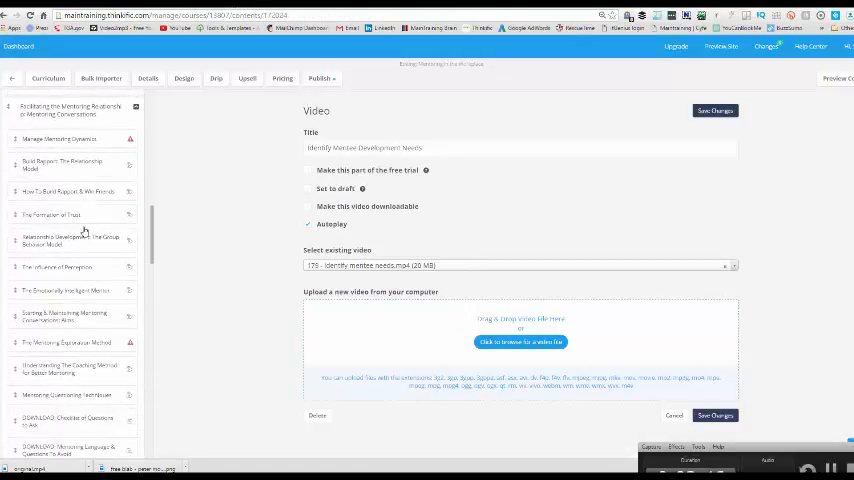
pyautogui.scroll(-3)
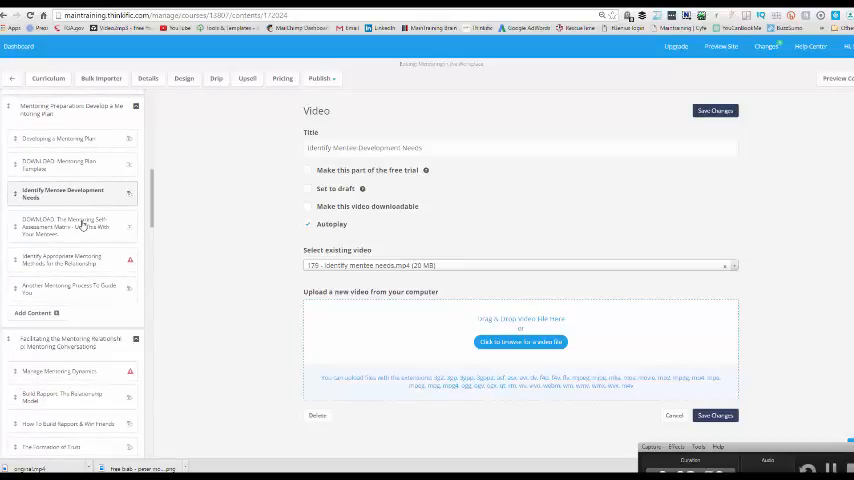
pyautogui.click(33, 313)
pyautogui.write('The Mentoring Self-Assessment Matrix')
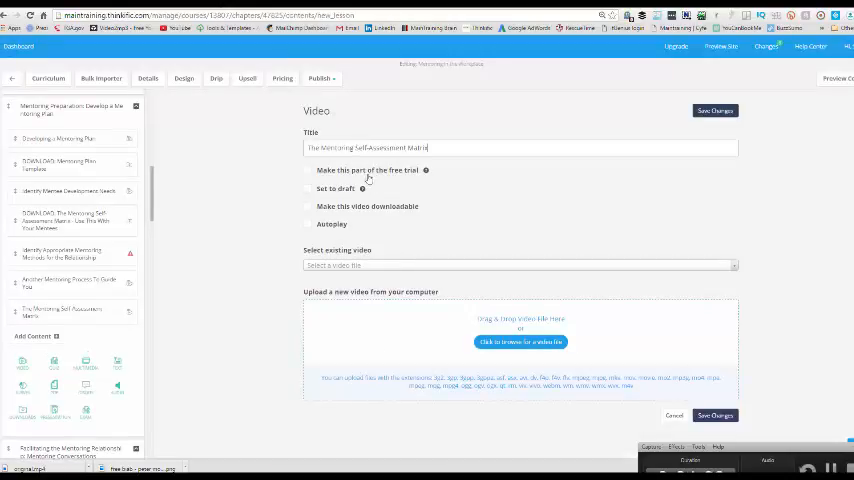
# Save The Mentoring Self-Assessment Matrix video lesson using 180 - skills matrix.mp4 with autoplay
pyautogui.click(309, 224)
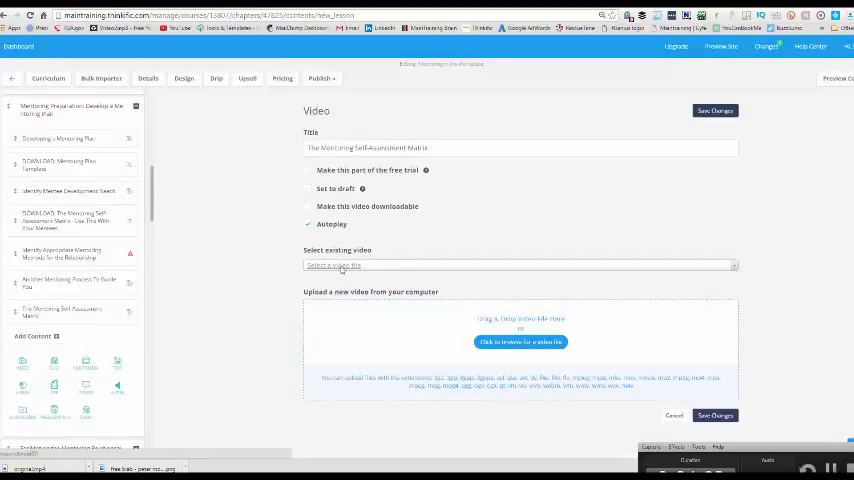
pyautogui.click(520, 265)
pyautogui.write('180')
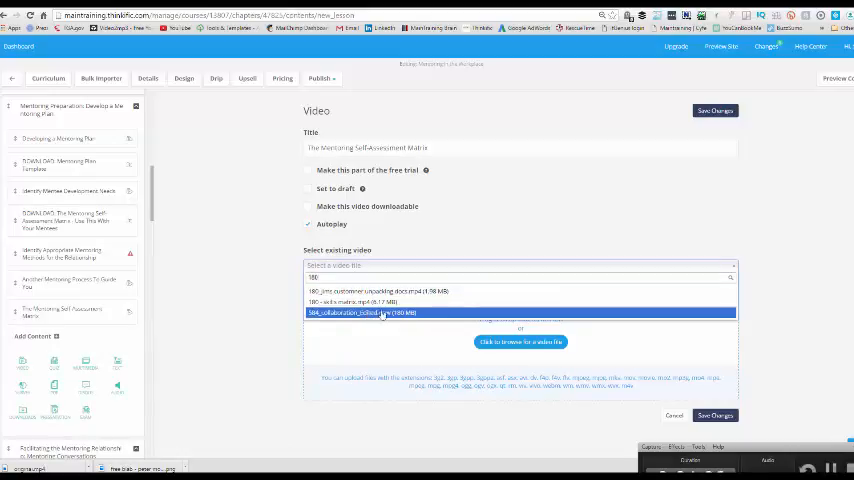
pyautogui.click(350, 302)
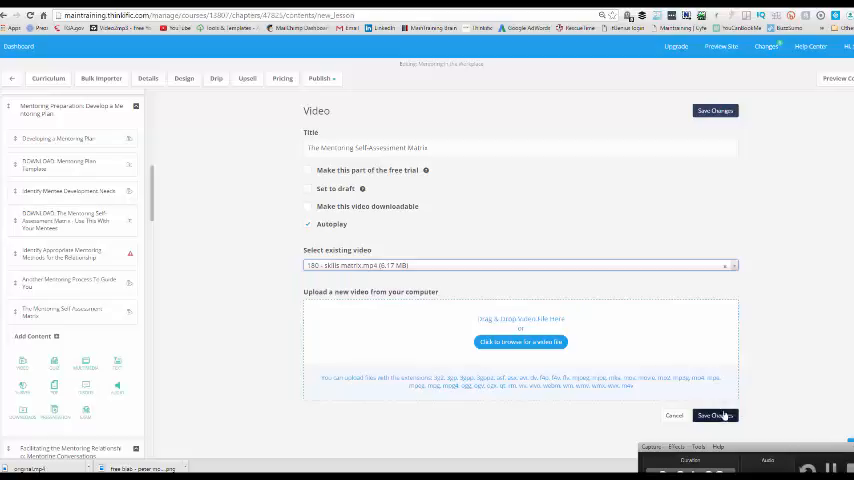
pyautogui.click(714, 415)
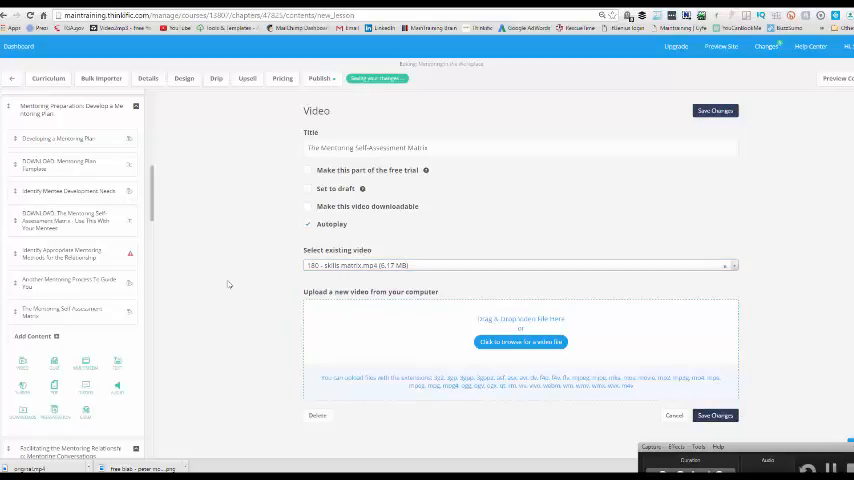
pyautogui.click(714, 110)
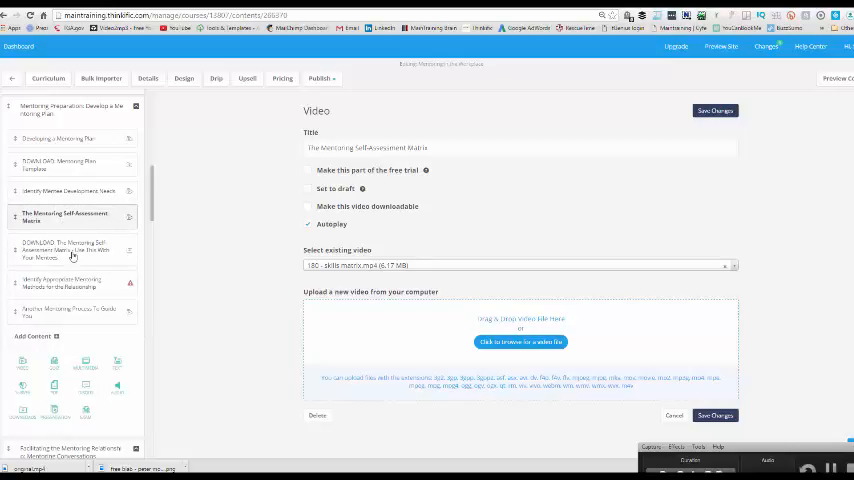
# Open the DOWNLOAD: The Mentoring Self-Assessment Matrix lesson
pyautogui.click(75, 250)
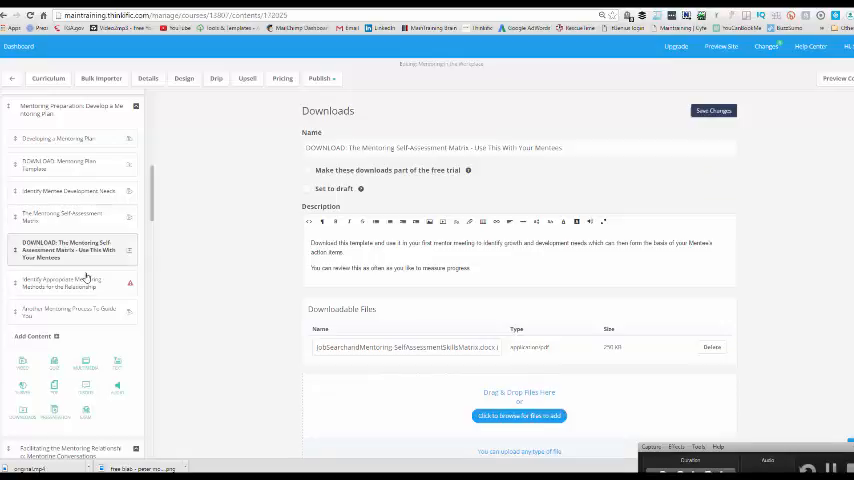